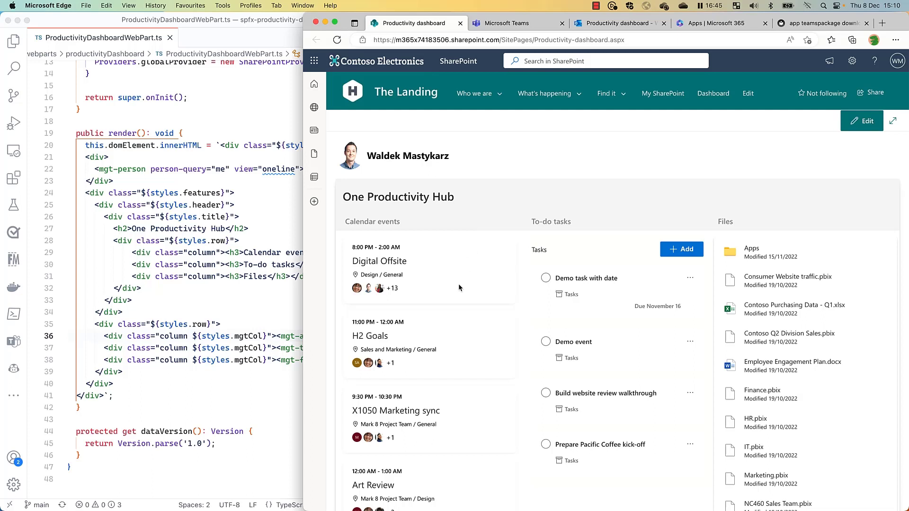
pyautogui.moveTo(570, 307)
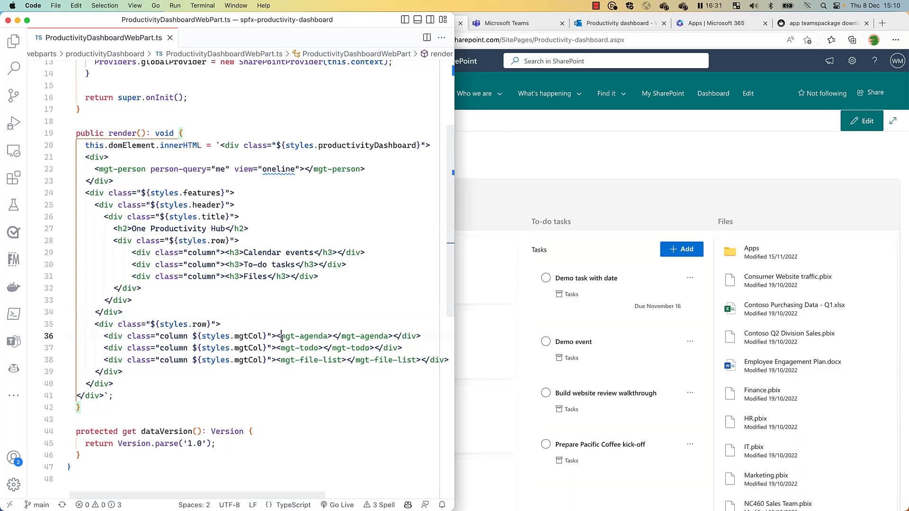
pyautogui.moveTo(283, 335); pyautogui.dragTo(295, 360)
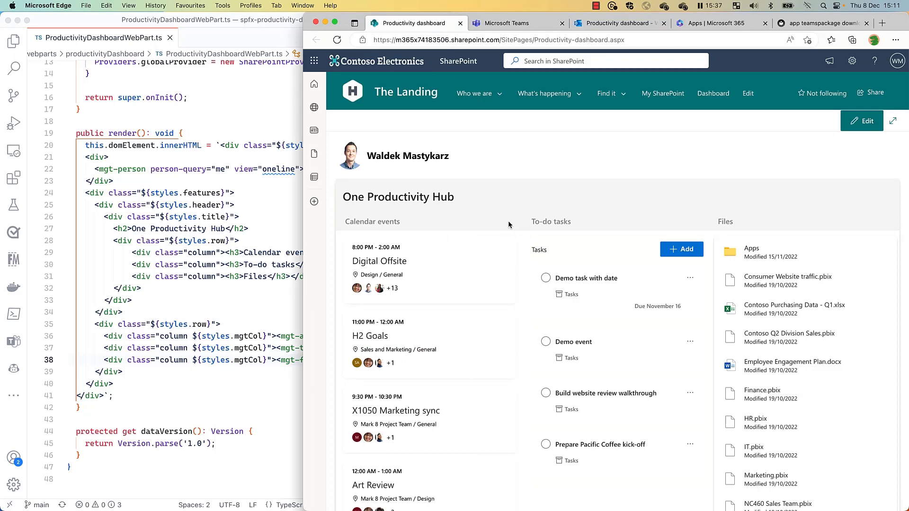
pyautogui.moveTo(380, 273)
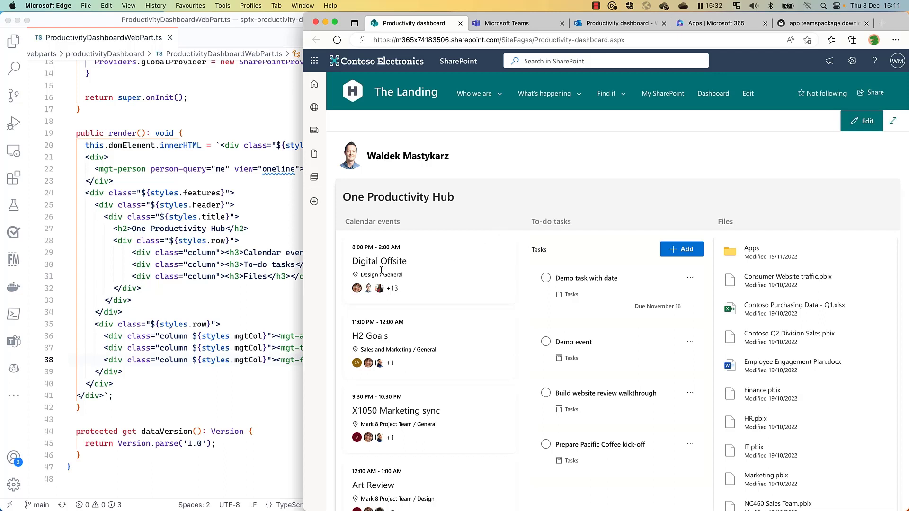
pyautogui.moveTo(380, 244)
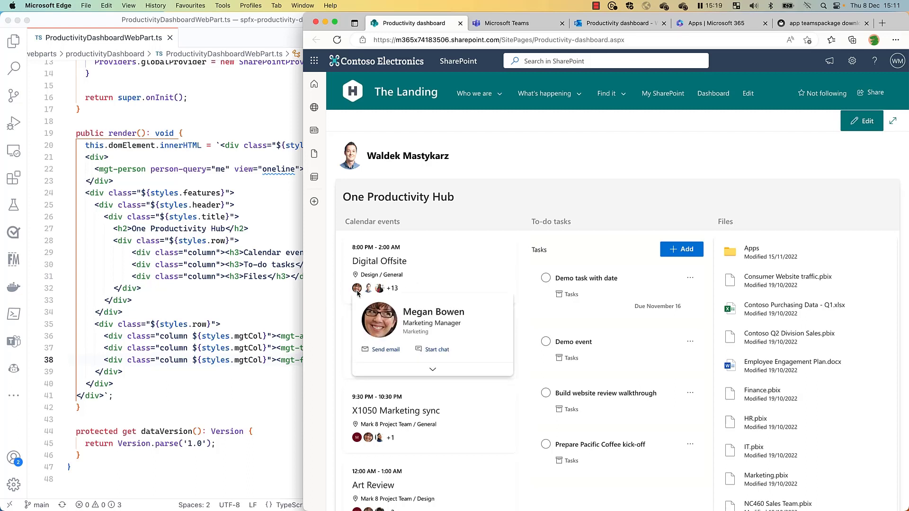
pyautogui.moveTo(379, 322)
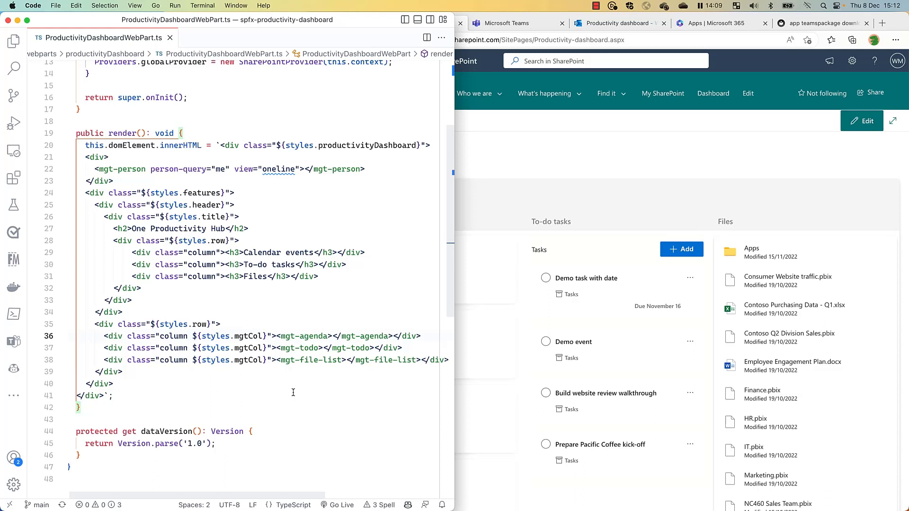
# - Review the web part's onInit provider setup and show the Explorer file tree beside it
pyautogui.scroll(3)
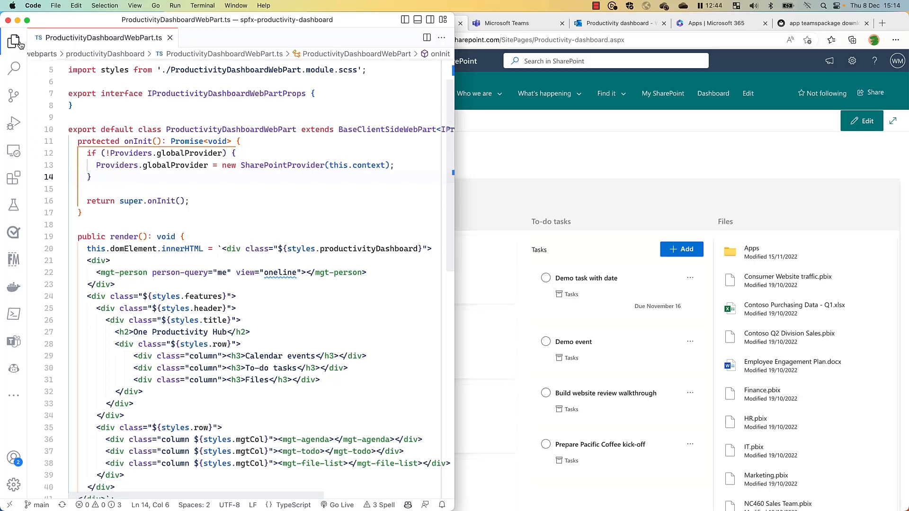
pyautogui.click(14, 42)
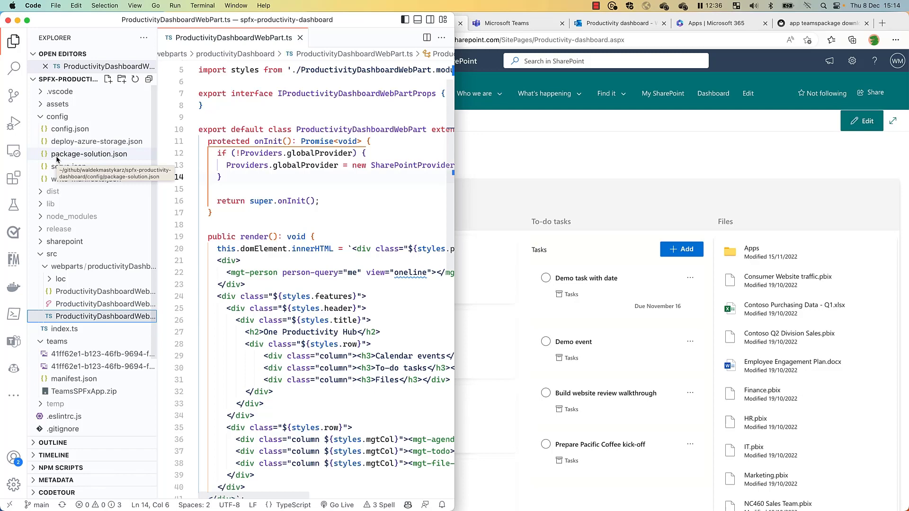
# - Review webApiPermissionRequests in config/package-solution.json, then return to the Edge dashboard page
pyautogui.click(89, 167)
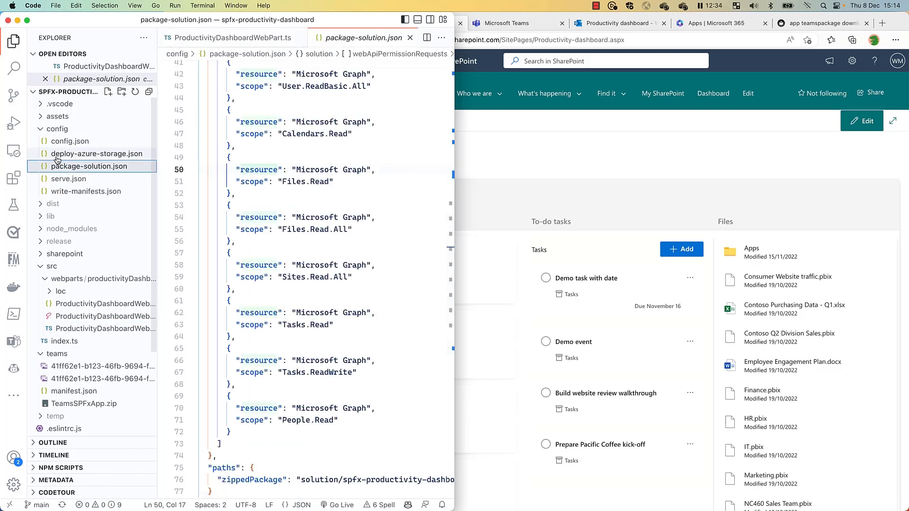
pyautogui.moveTo(89, 166)
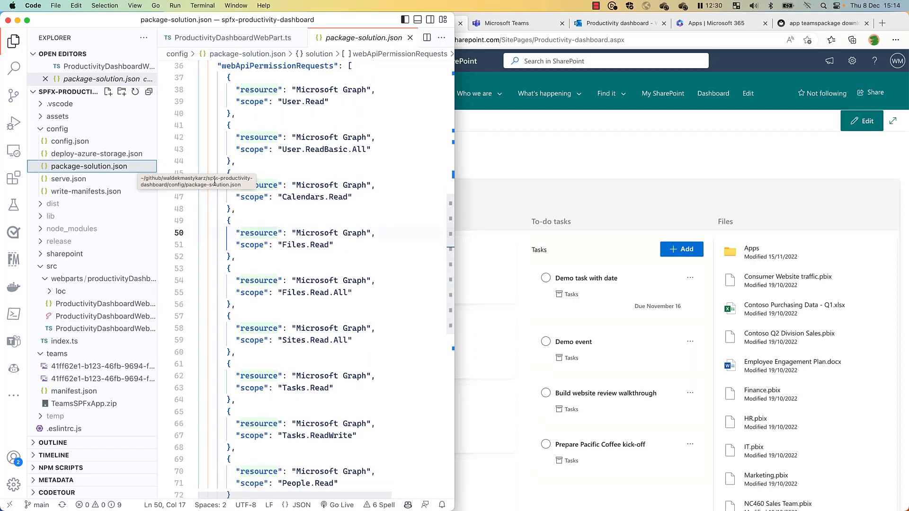
pyautogui.scroll(-3)
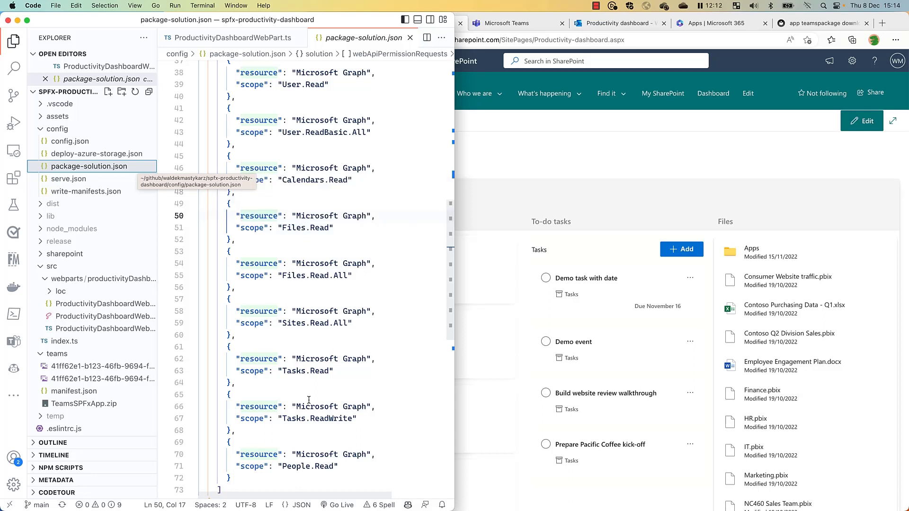
pyautogui.moveTo(259, 358)
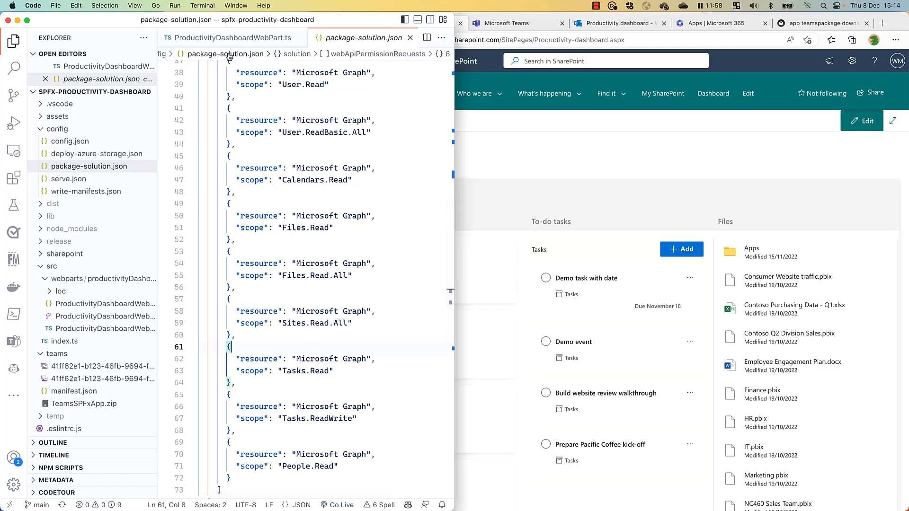
pyautogui.click(232, 37)
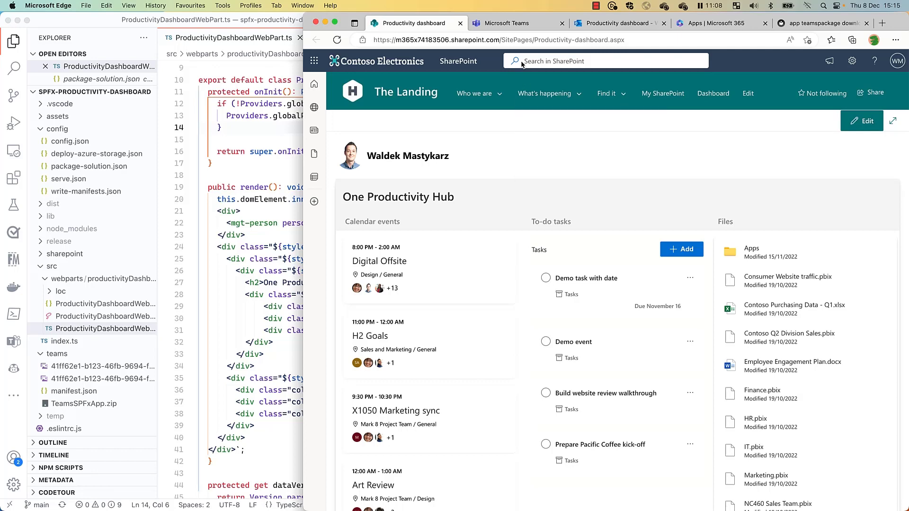
# - Switch to the Microsoft Teams tab showing the Productivity dashboard app
pyautogui.click(509, 22)
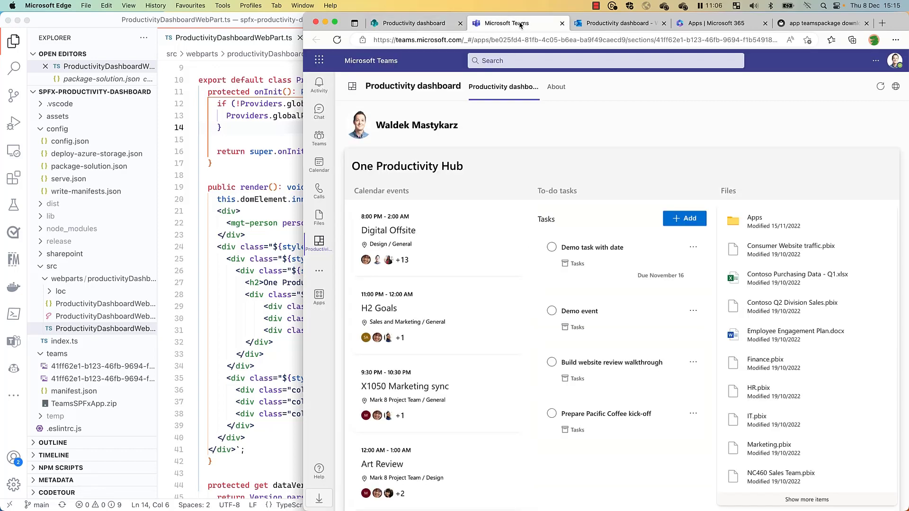
pyautogui.moveTo(319, 242)
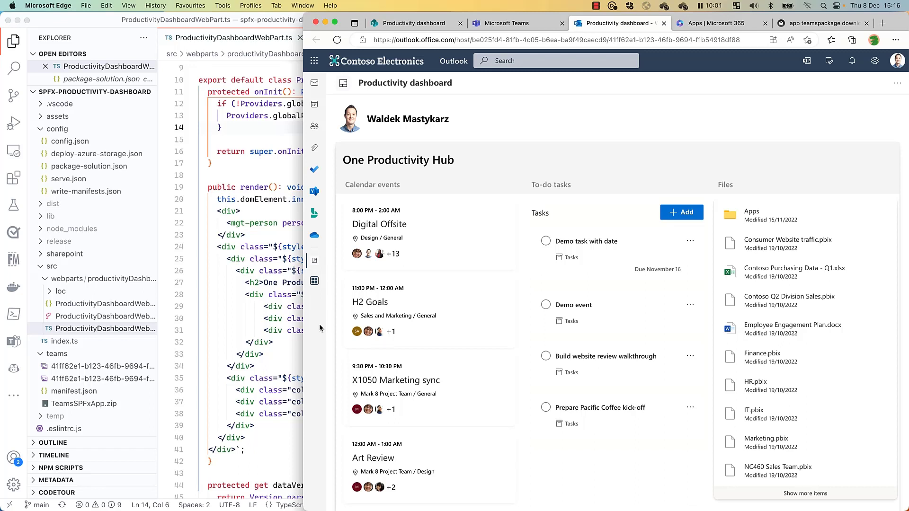
pyautogui.moveTo(611, 139)
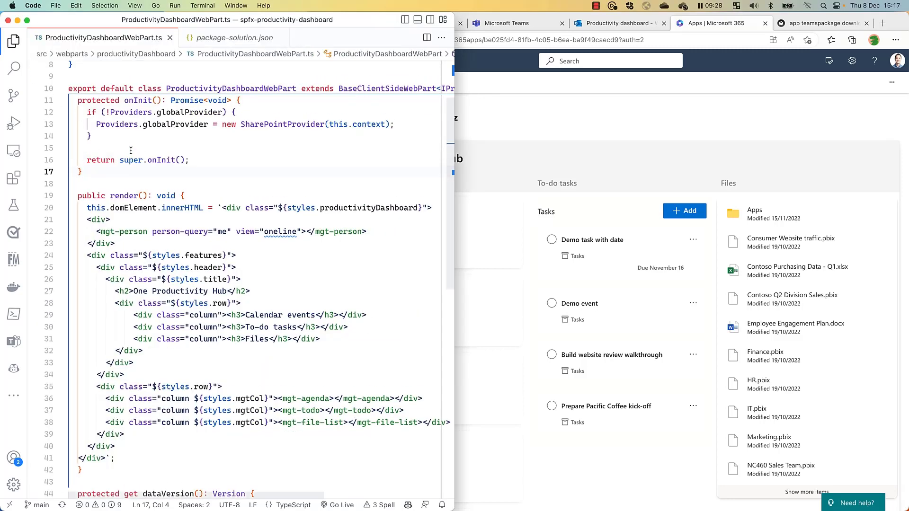
pyautogui.scroll(-3)
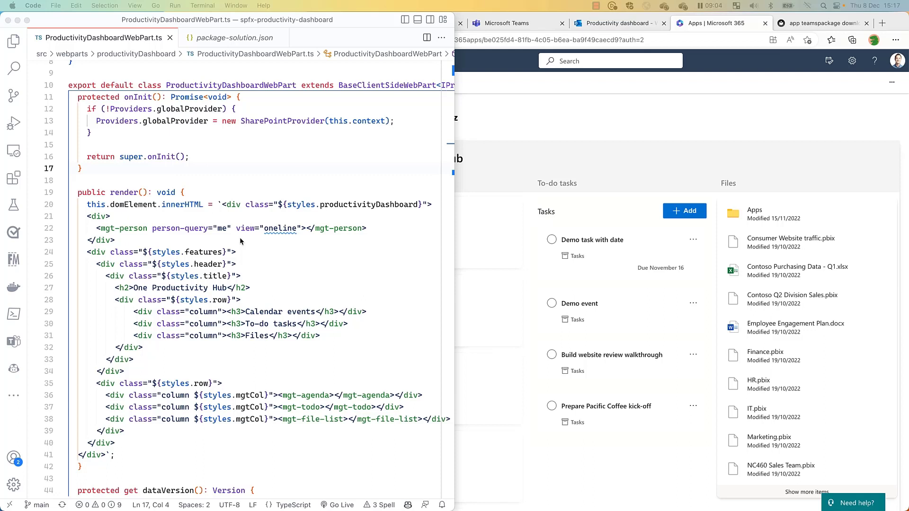
pyautogui.click(239, 252)
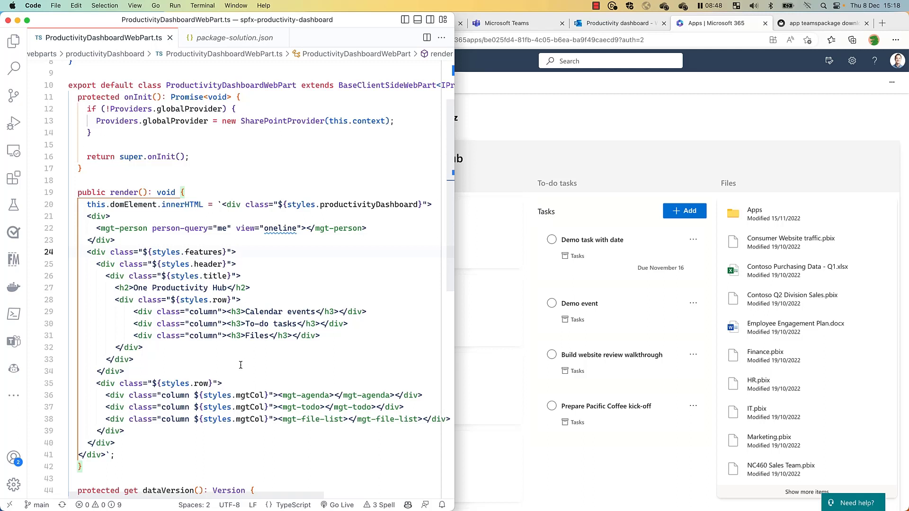
pyautogui.click(237, 252)
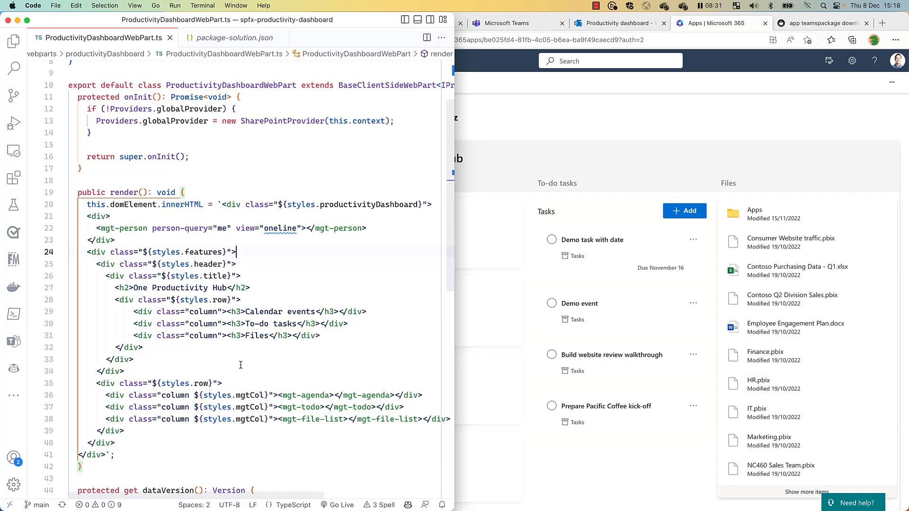
# - Collapse src and config in the Explorer and open teams/manifest.json
pyautogui.click(15, 41)
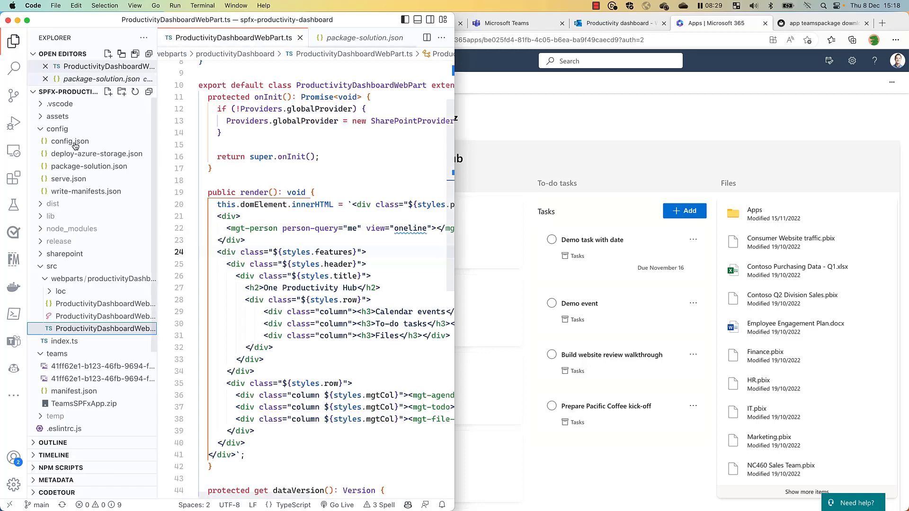
pyautogui.click(51, 266)
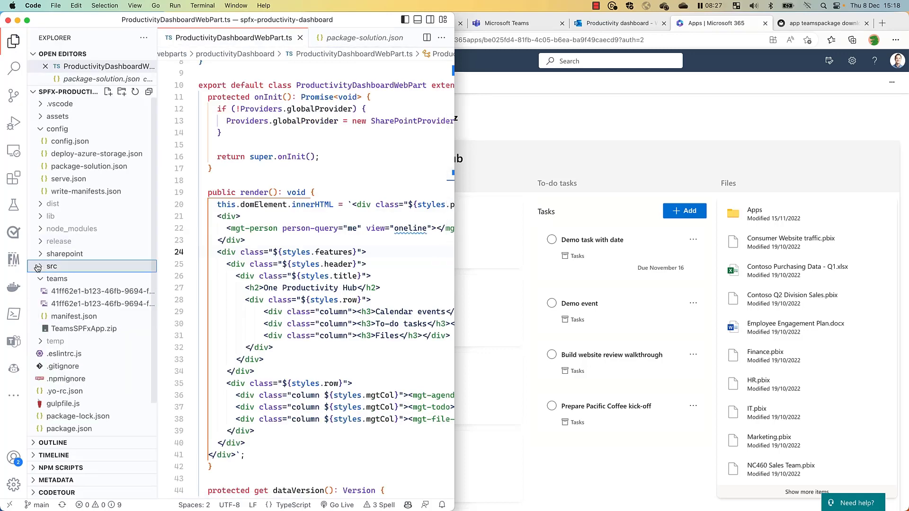
pyautogui.click(51, 266)
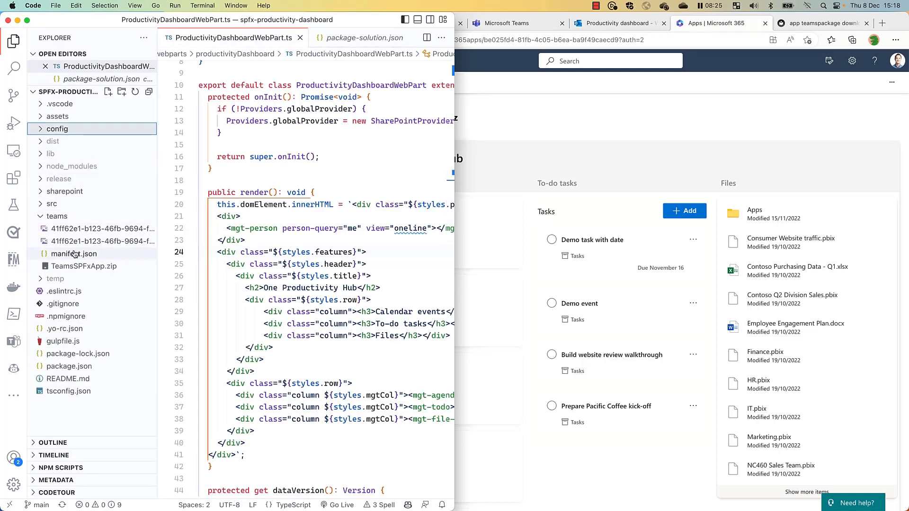
pyautogui.click(74, 253)
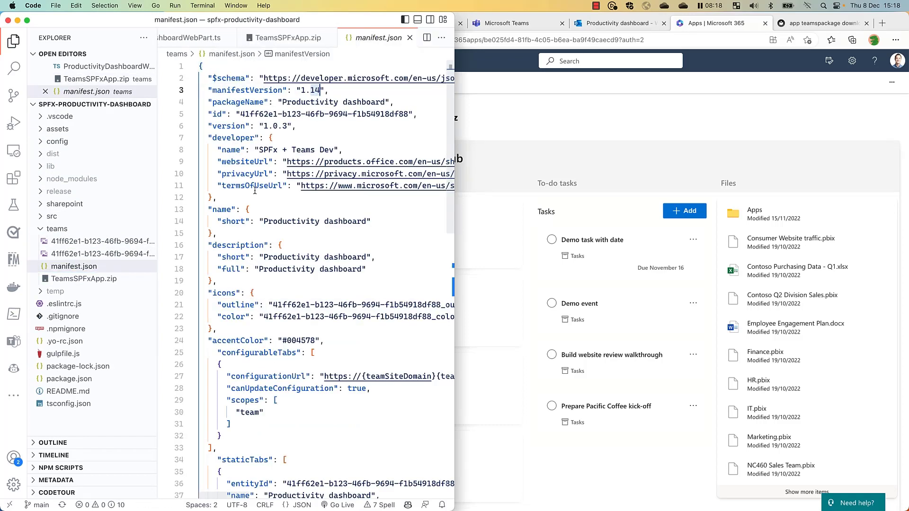
pyautogui.moveTo(264, 207)
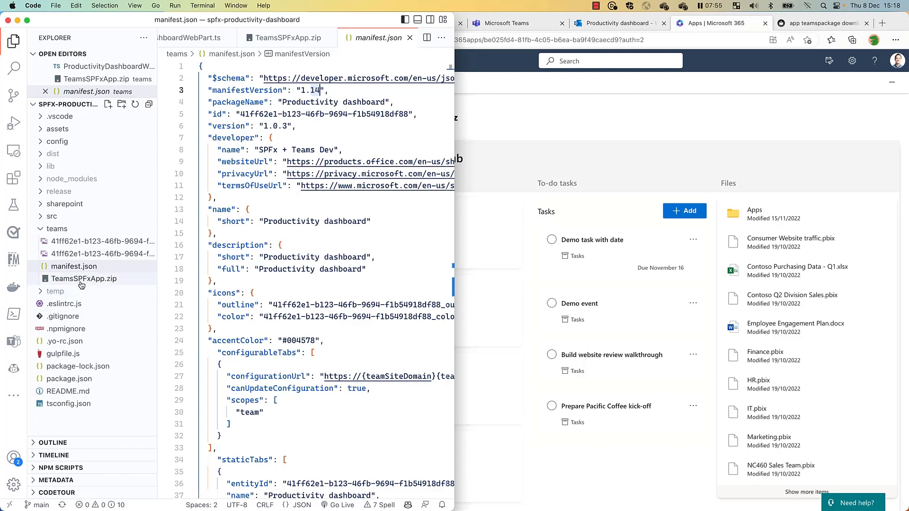
pyautogui.moveTo(83, 278)
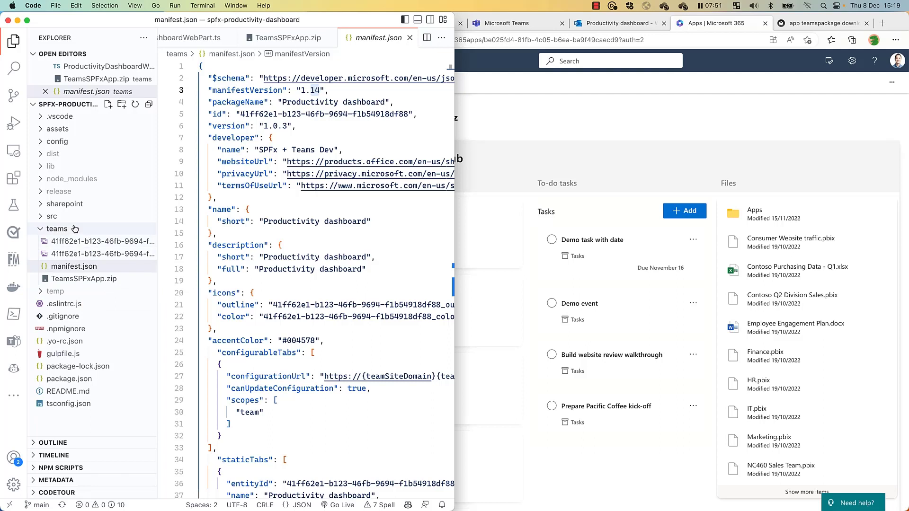
pyautogui.moveTo(63, 241)
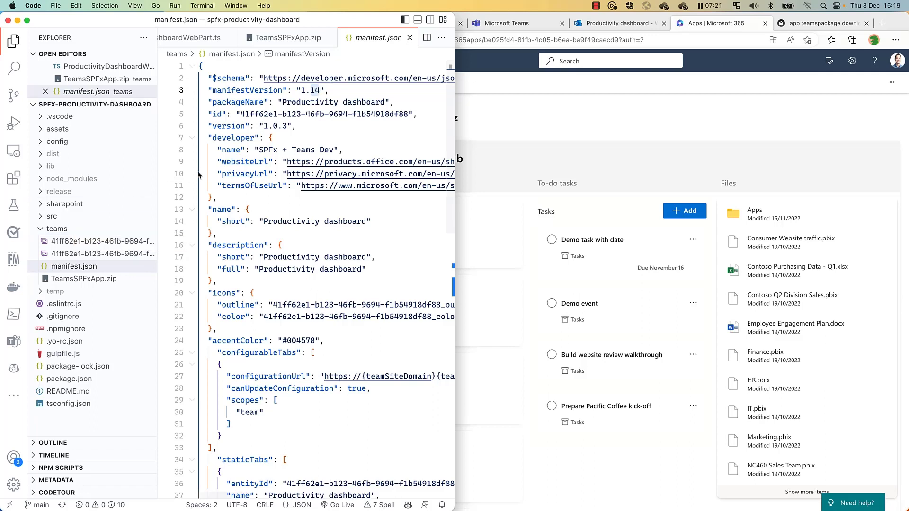
pyautogui.click(244, 162)
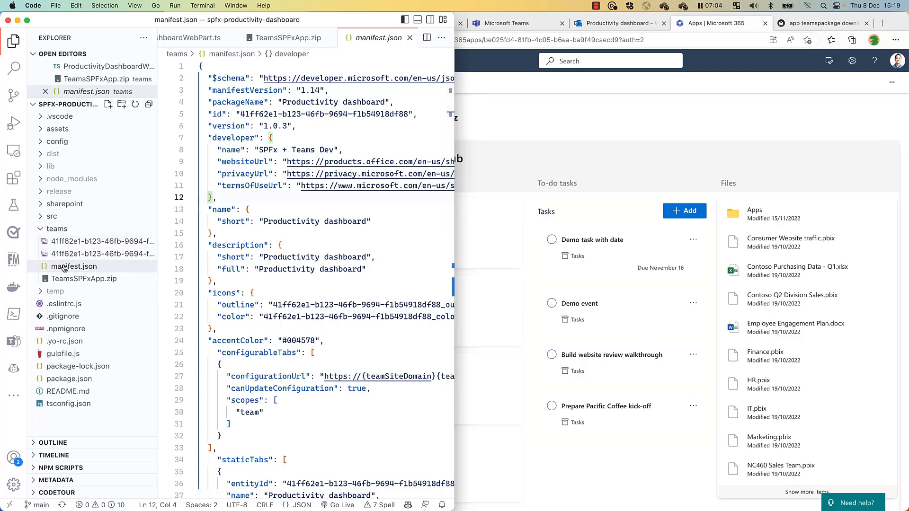
pyautogui.moveTo(74, 266)
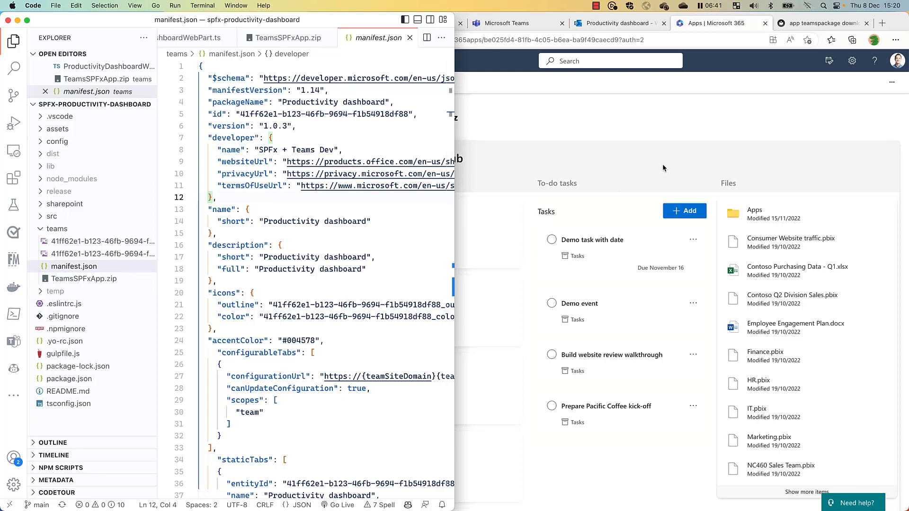
pyautogui.click(823, 22)
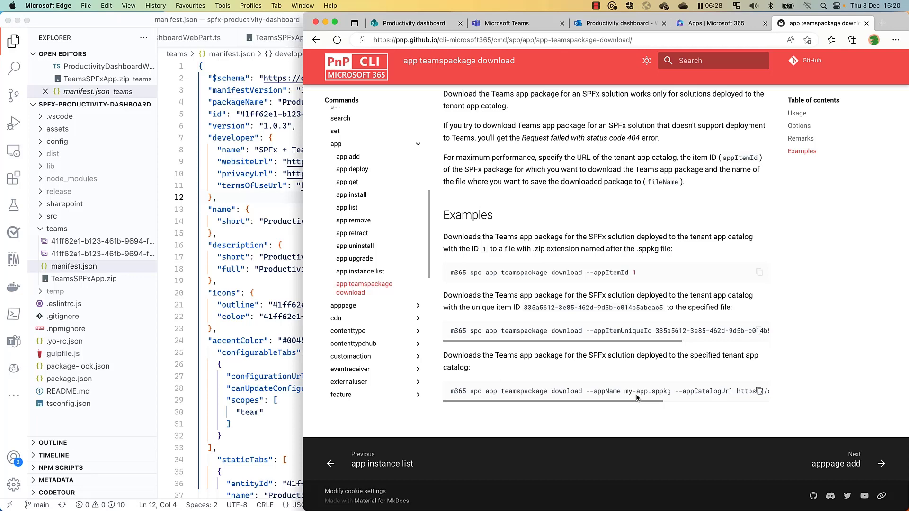
pyautogui.moveTo(555, 385)
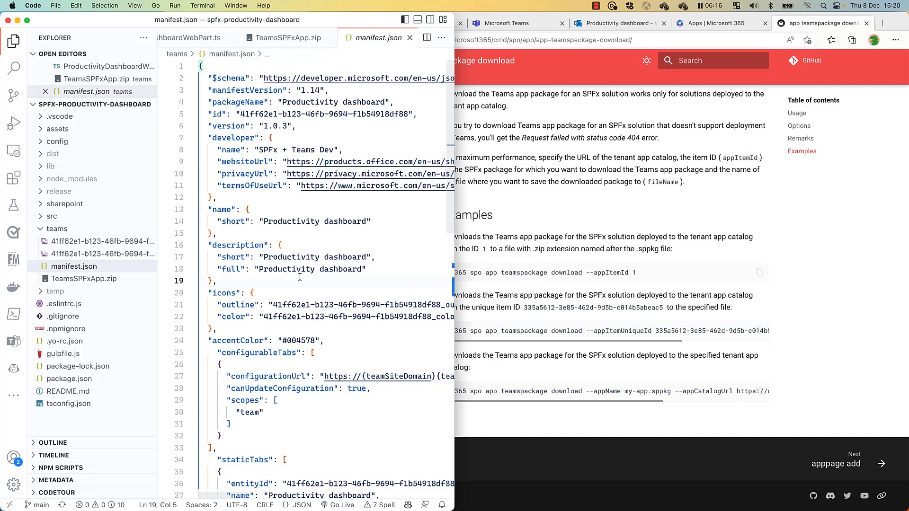
pyautogui.click(83, 279)
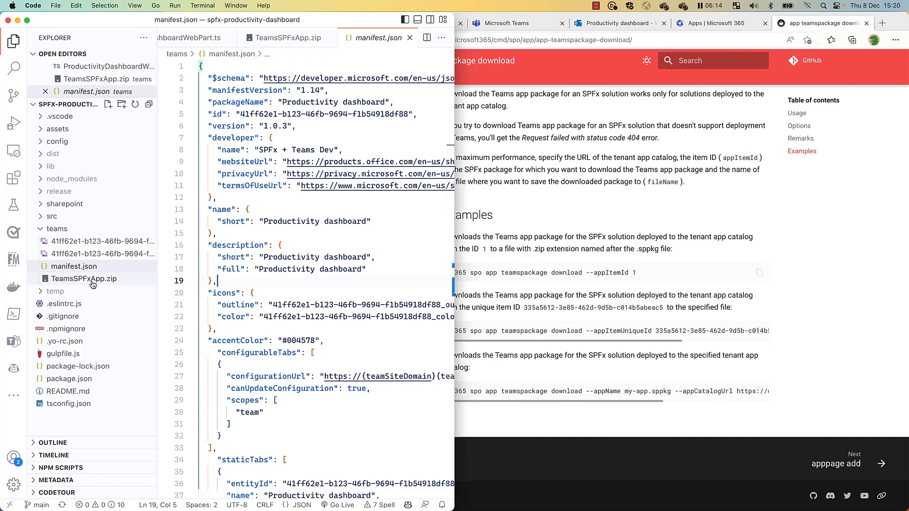
pyautogui.moveTo(83, 278)
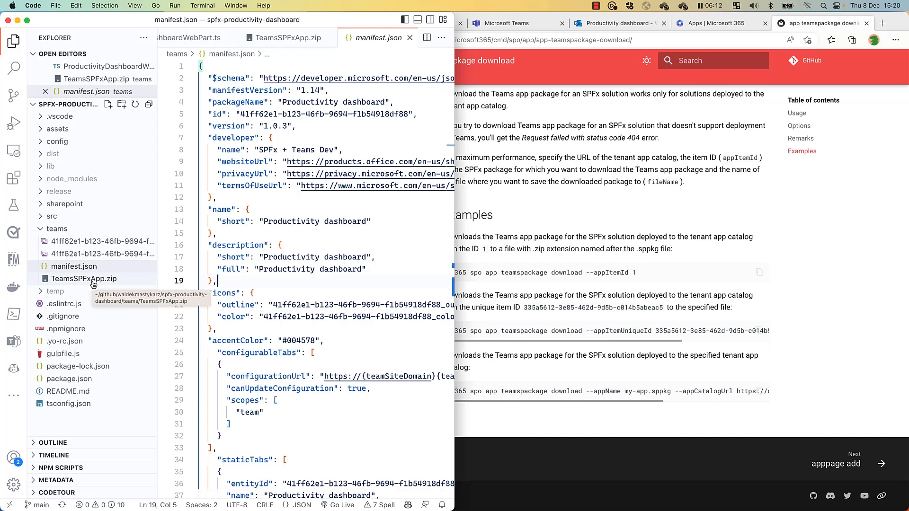